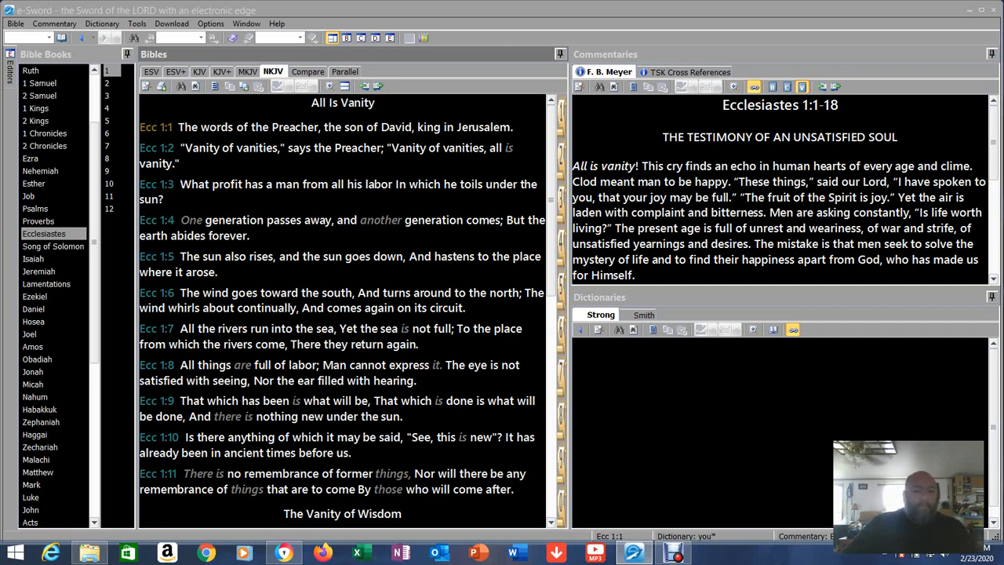
# Move the reading highlight through Ecclesiastes 1:2, 1:3 and 1:4 in the NKJV text
pyautogui.doubleClick(228, 126)
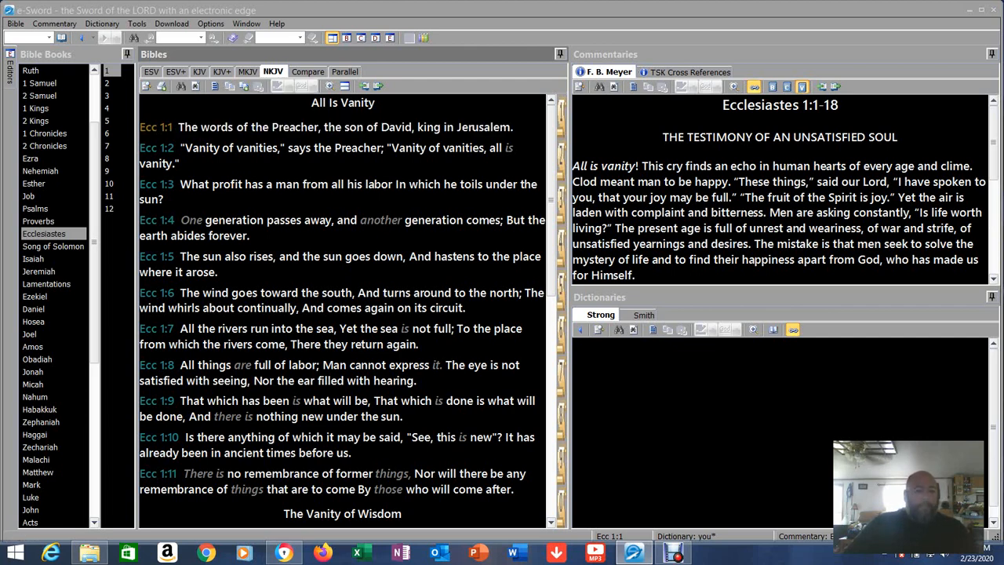
pyautogui.doubleClick(274, 148)
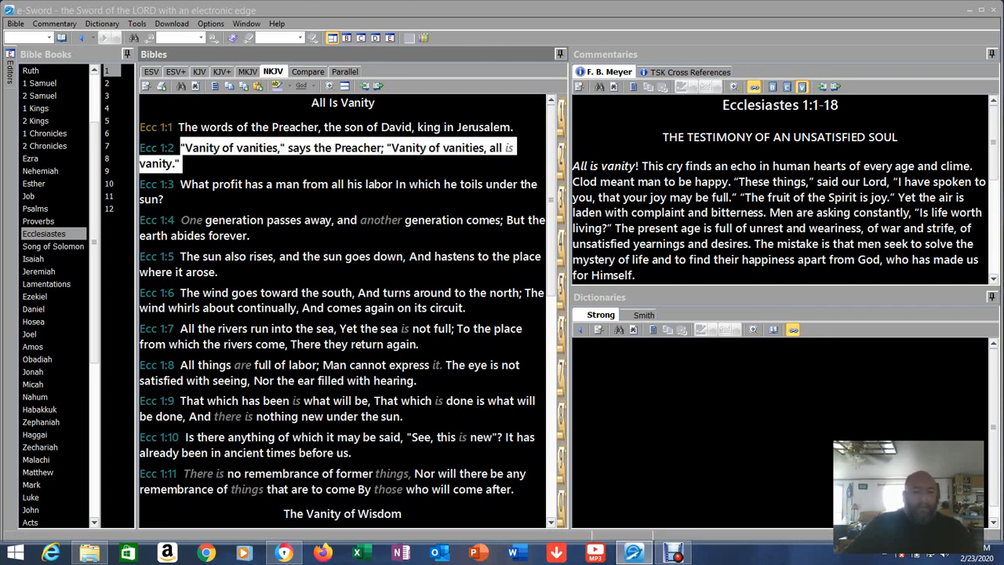
pyautogui.click(338, 191)
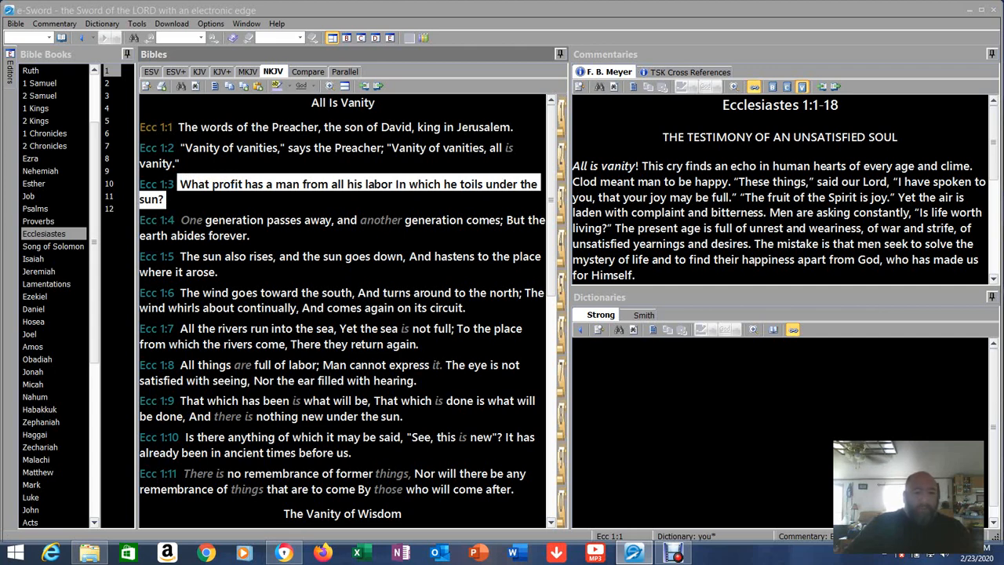
pyautogui.click(314, 228)
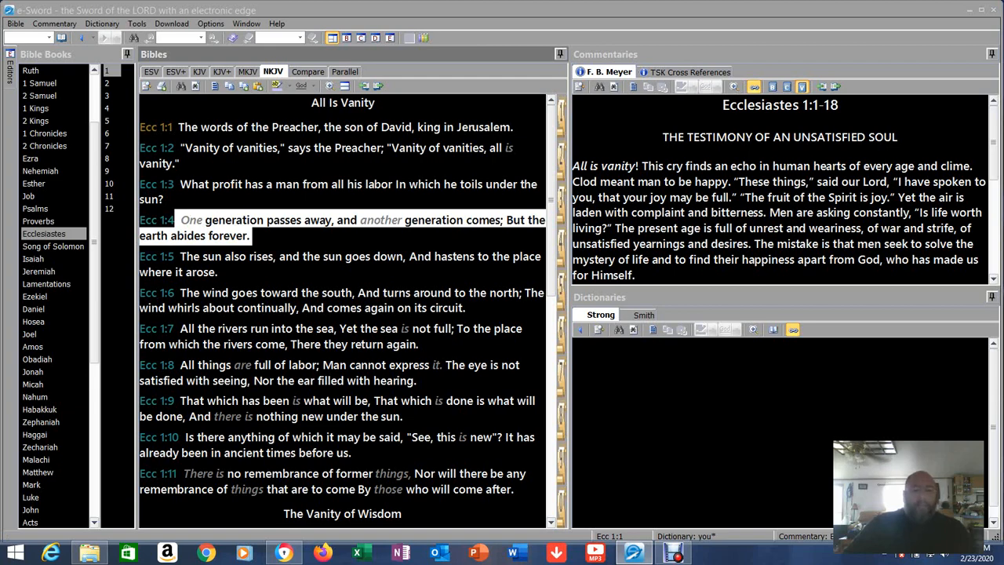
# Scroll down through Ecclesiastes 1 and highlight verse 1:8 as the next reading
pyautogui.scroll(-3)
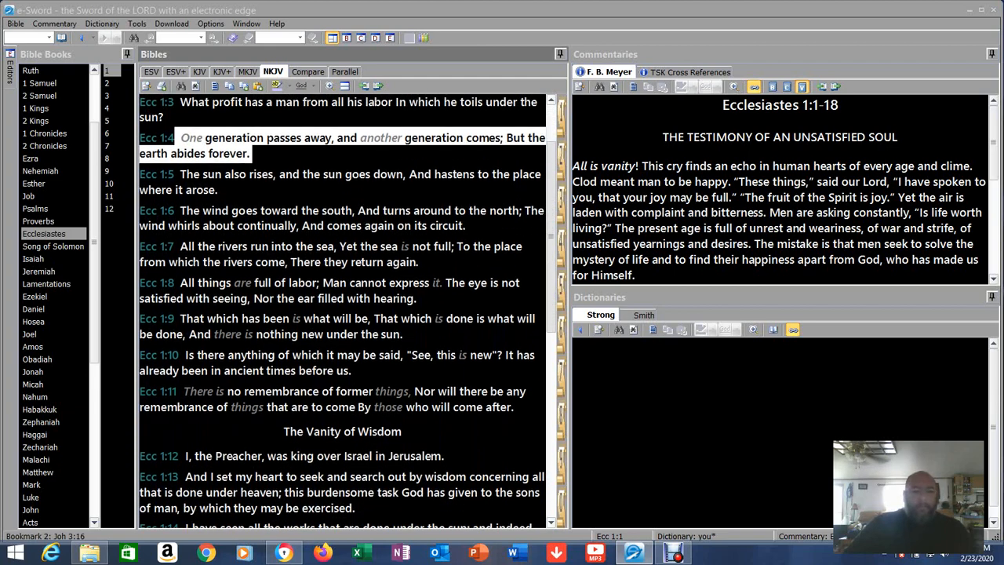
pyautogui.scroll(-3)
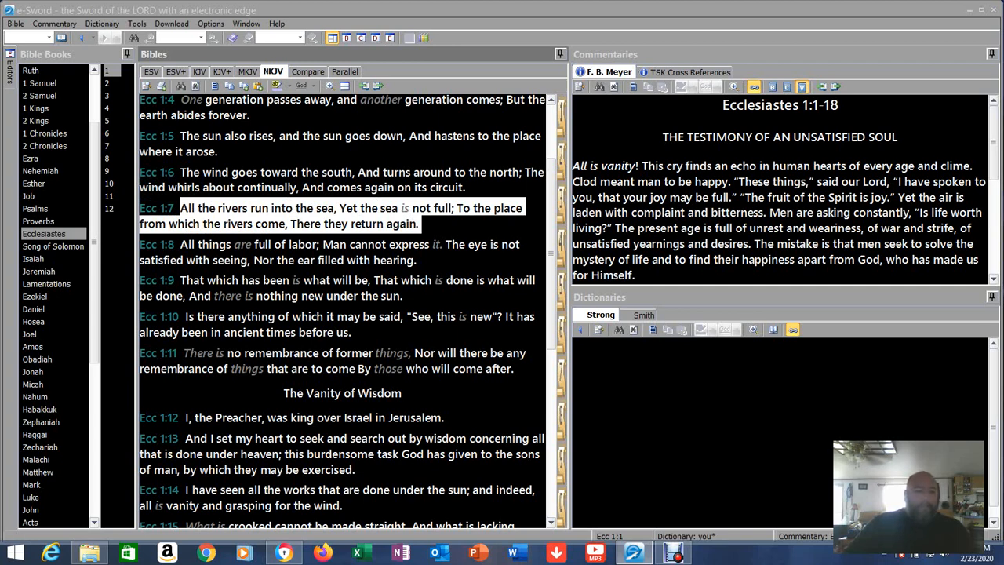
pyautogui.click(330, 252)
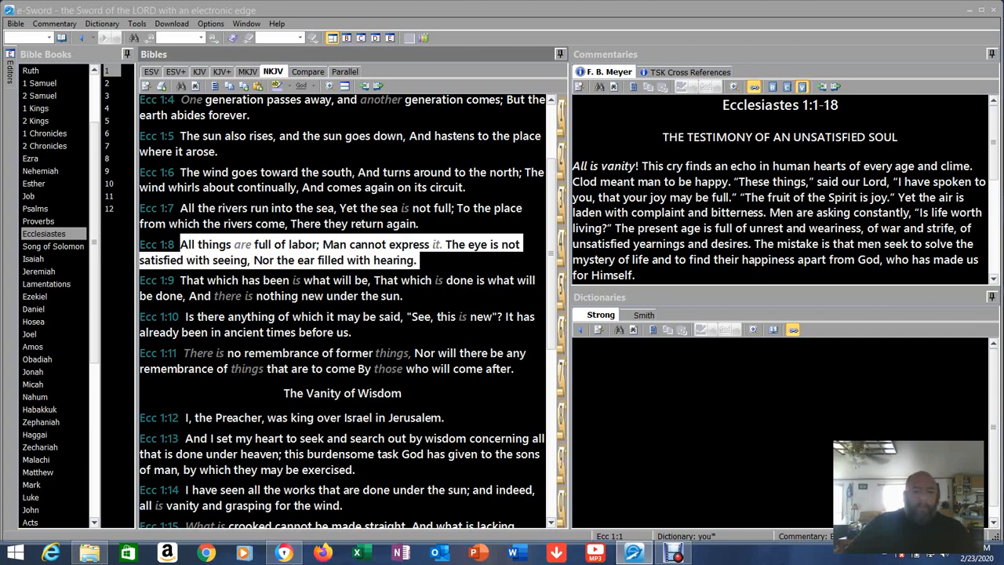
pyautogui.scroll(-3)
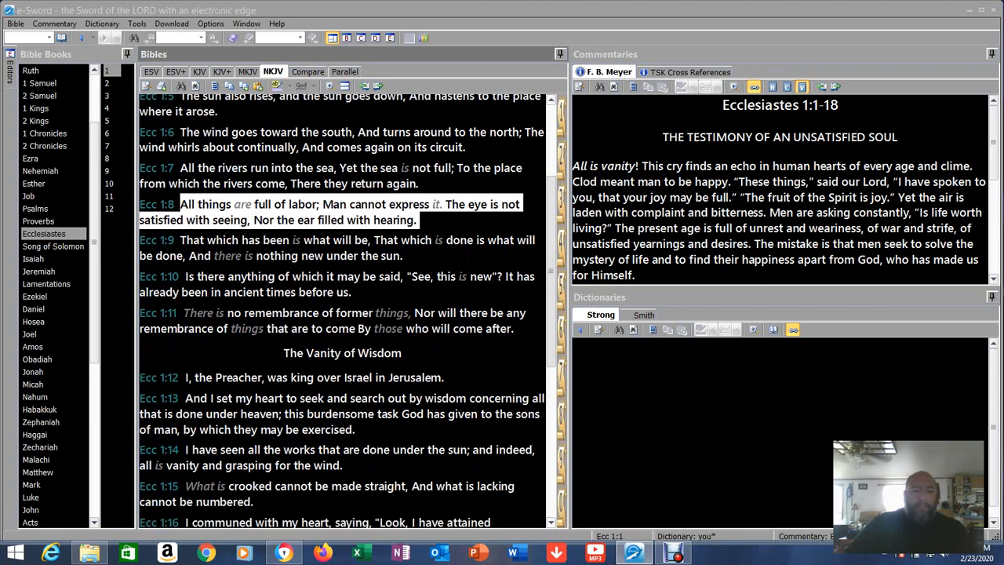
pyautogui.scroll(-3)
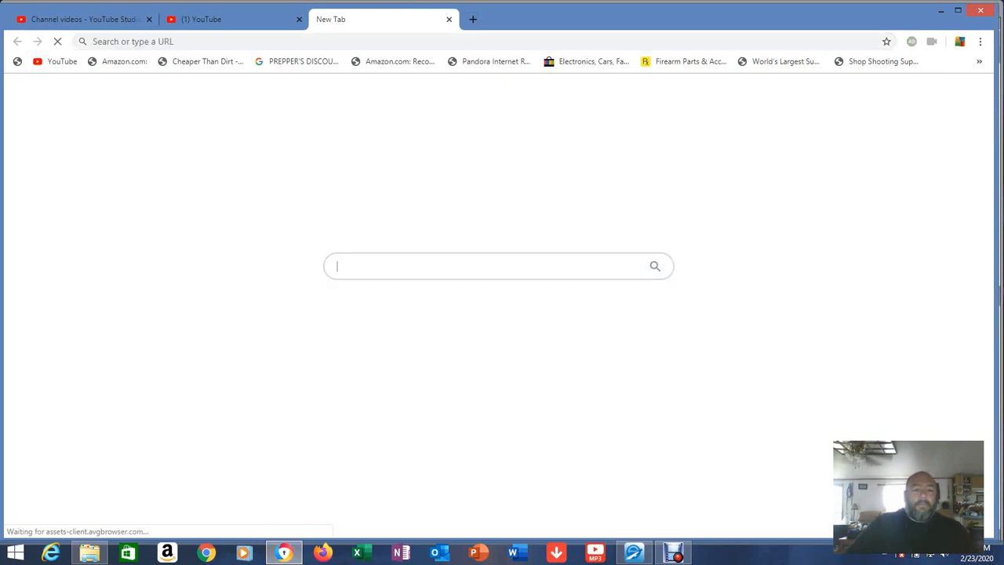
# Search Bing in Chrome for 'i will prove the end from the beginning'
pyautogui.write('i will')
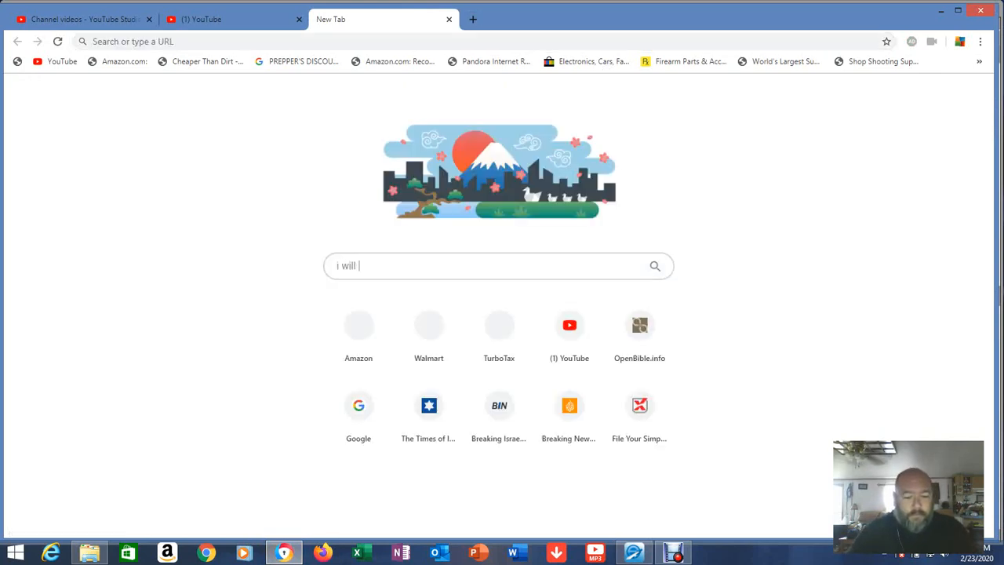
pyautogui.write('prove the')
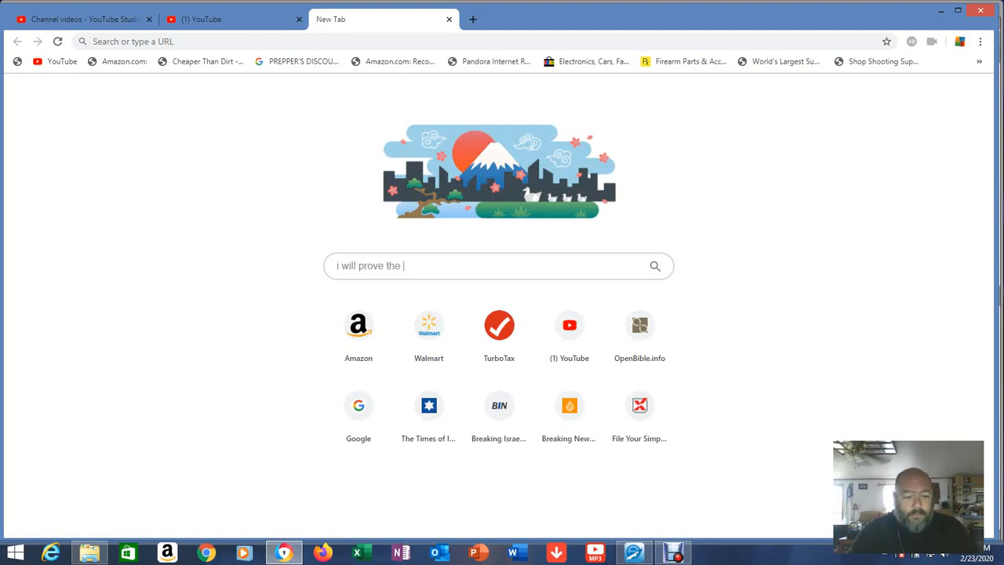
pyautogui.write('end from the')
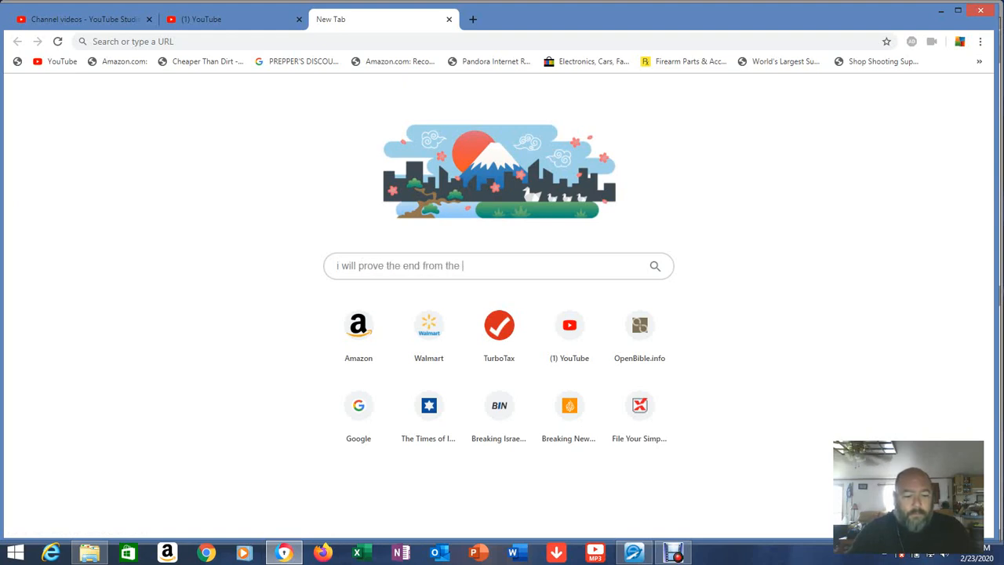
pyautogui.write('beginnin')
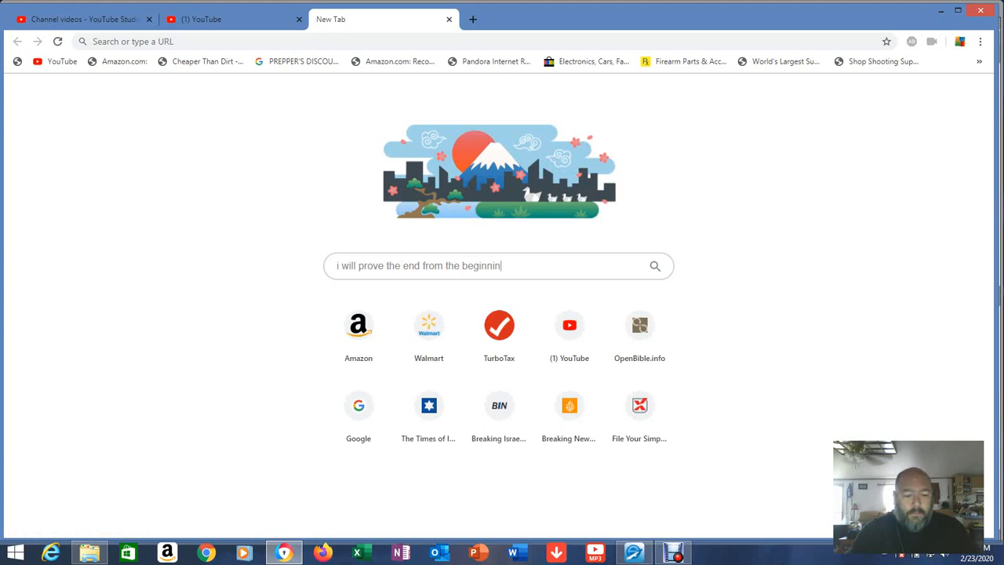
pyautogui.press('Return')
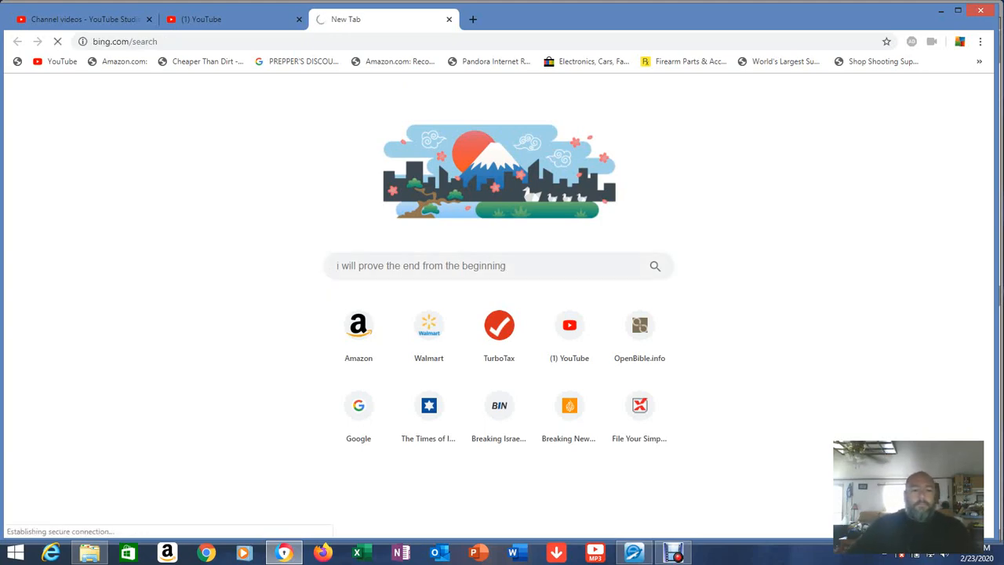
pyautogui.click(655, 265)
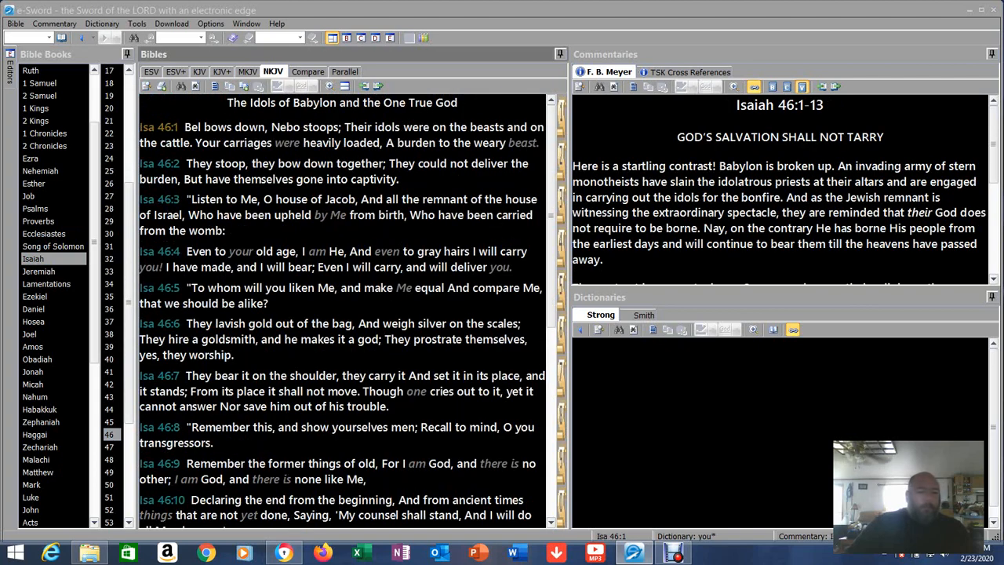
# Scroll to Isaiah 46:10 and mark the whole verse, 'Declaring the end from the beginning'
pyautogui.scroll(-3)
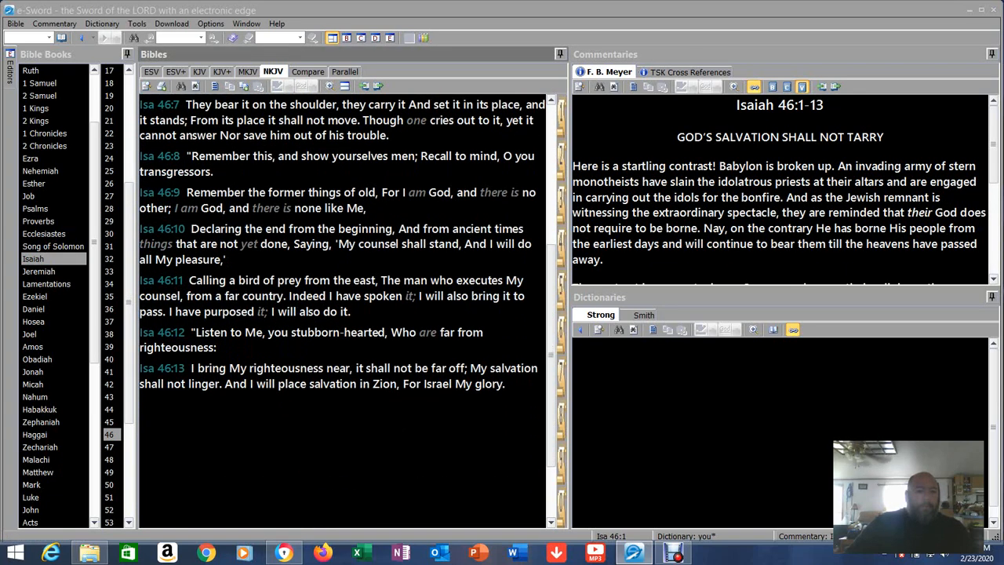
pyautogui.doubleClick(201, 228)
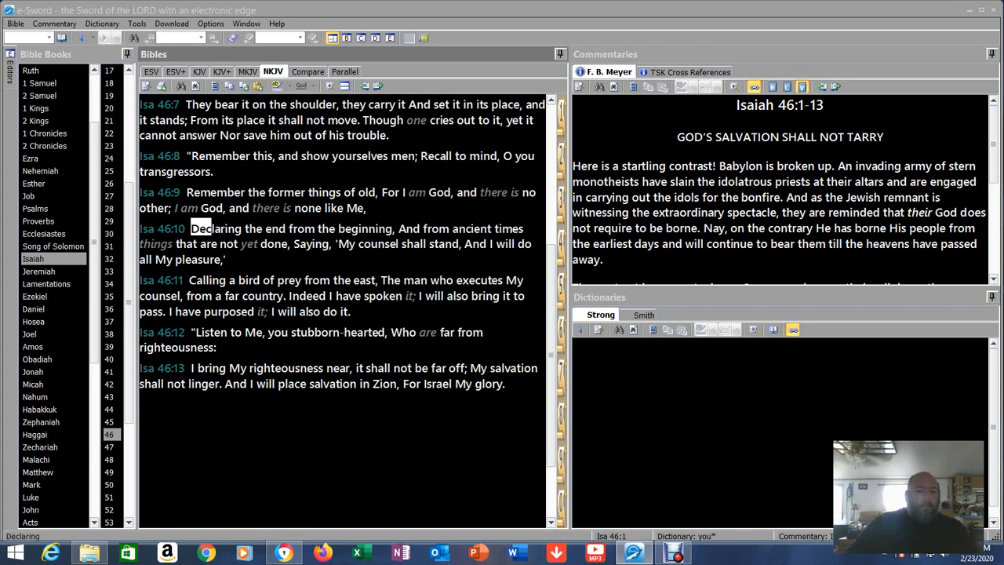
pyautogui.moveTo(200, 228); pyautogui.dragTo(439, 228)
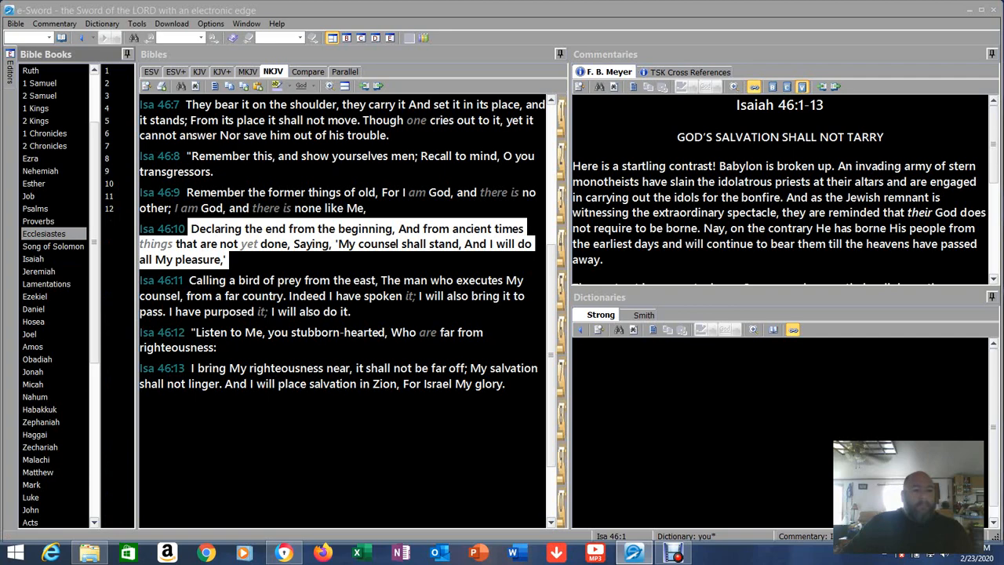
# Open Ecclesiastes chapter 1 and scroll down to 'The Vanity of Wisdom', verses 1:12–18
pyautogui.click(44, 233)
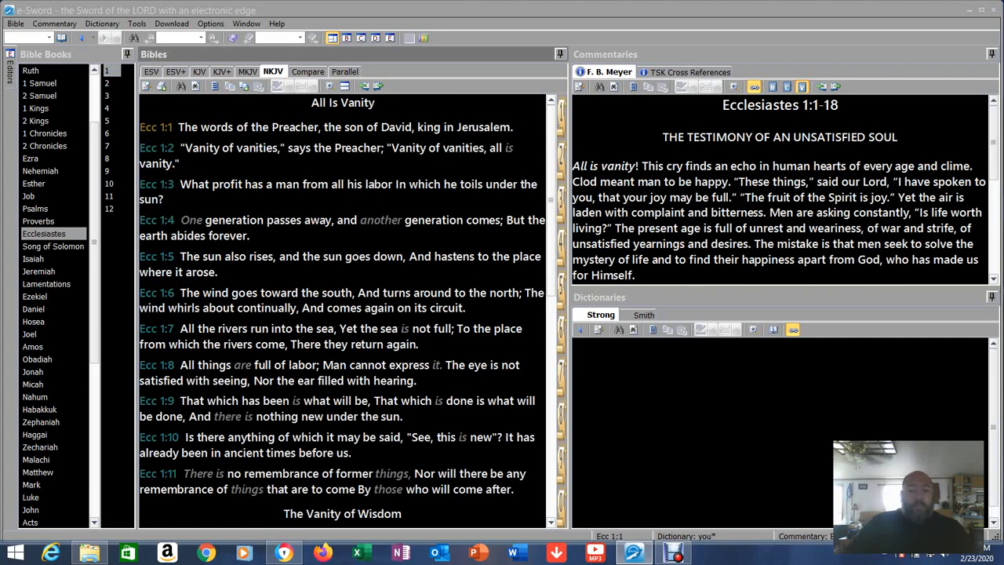
pyautogui.scroll(-3)
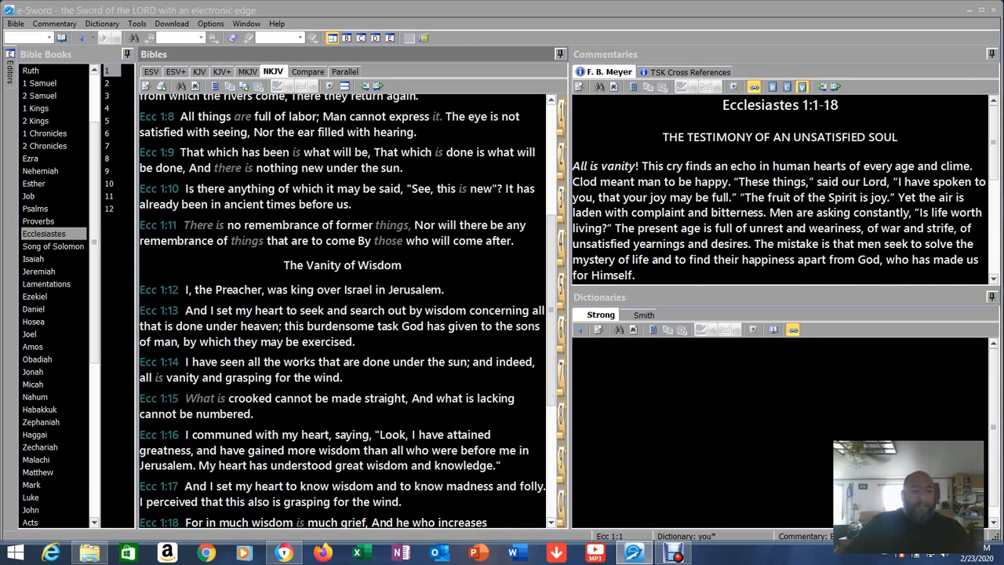
pyautogui.scroll(-3)
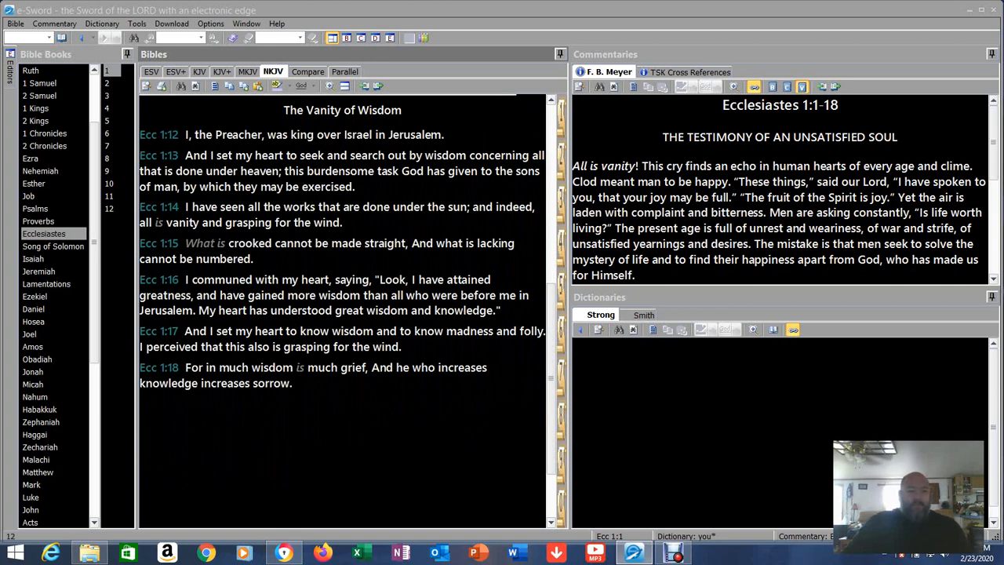
# Mark and then clear Ecclesiastes 1:13, then 1:14, while reading each
pyautogui.doubleClick(314, 134)
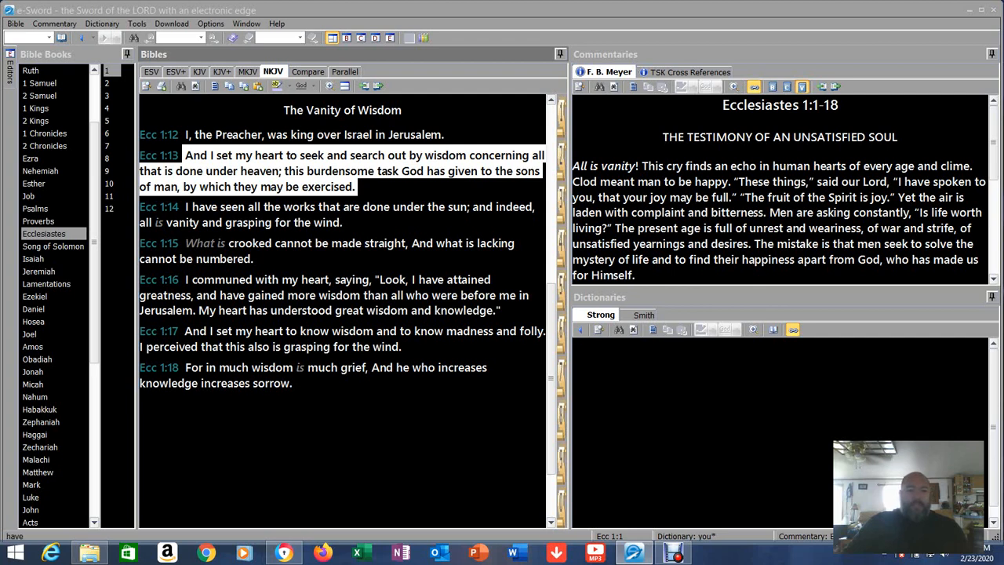
pyautogui.click(198, 207)
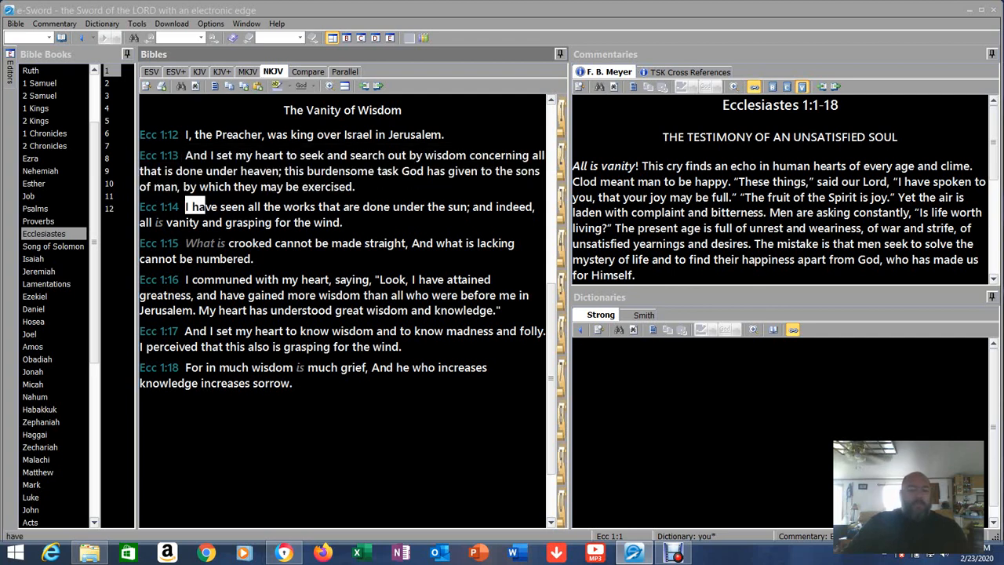
pyautogui.doubleClick(204, 207)
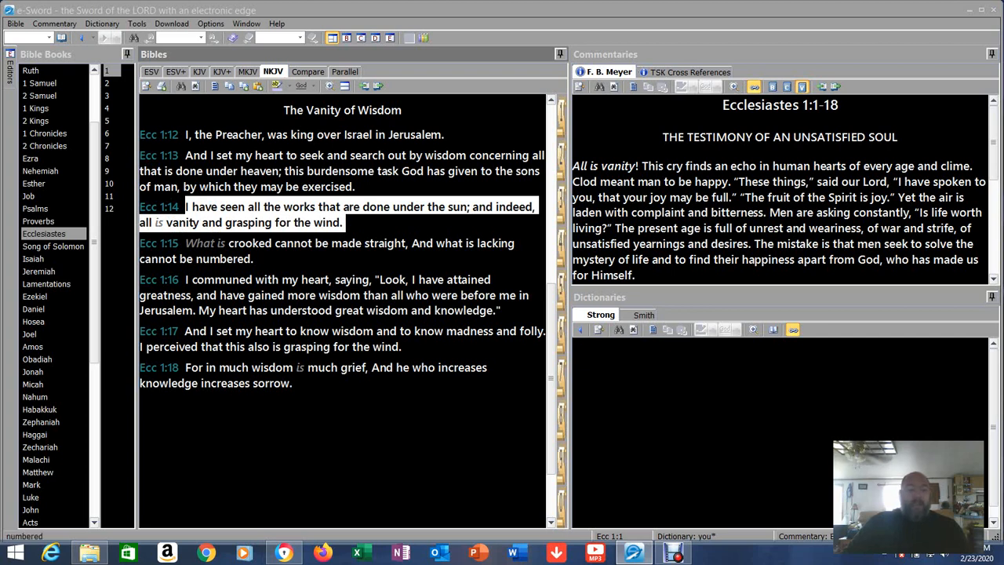
pyautogui.click(314, 251)
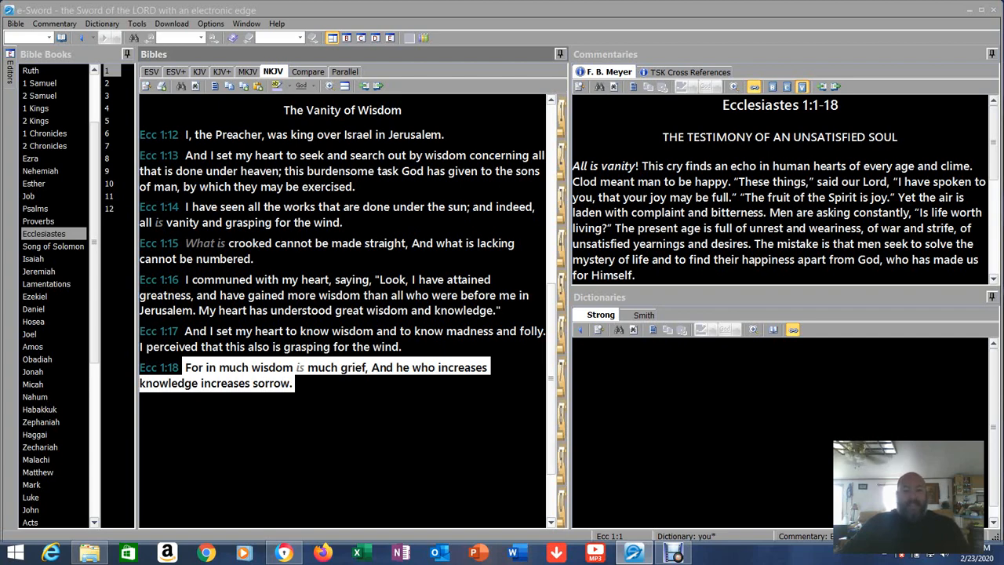
# Scroll NKJV text up to Ecclesiastes 1:1 and Meyer's commentary down to its 1 John 2:15-17 ending
pyautogui.scroll(3)
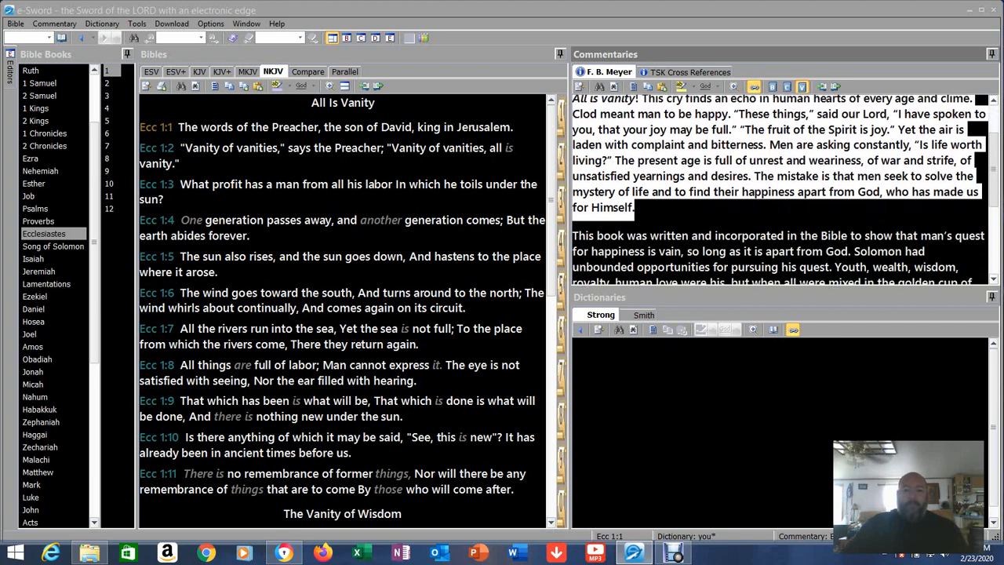
pyautogui.scroll(-3)
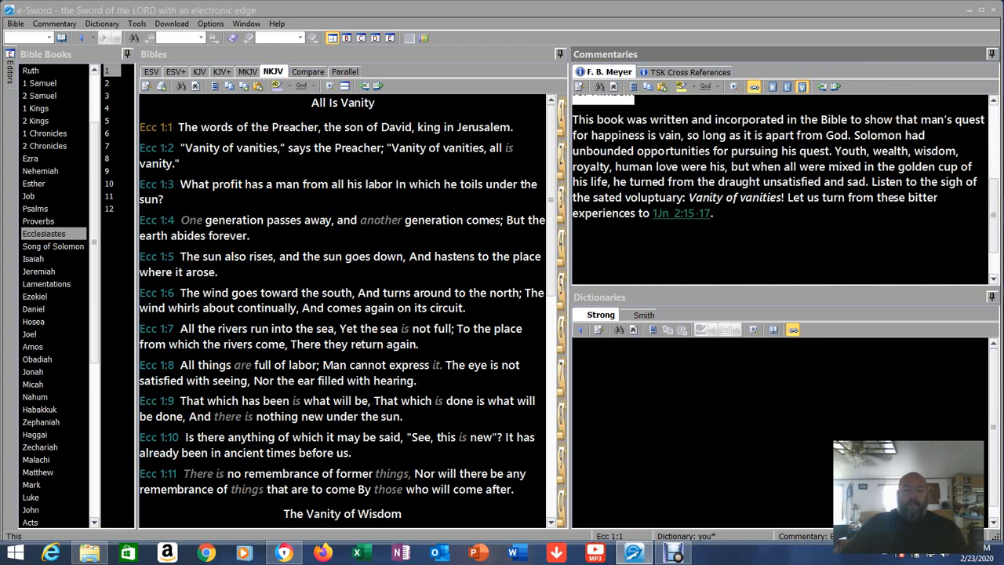